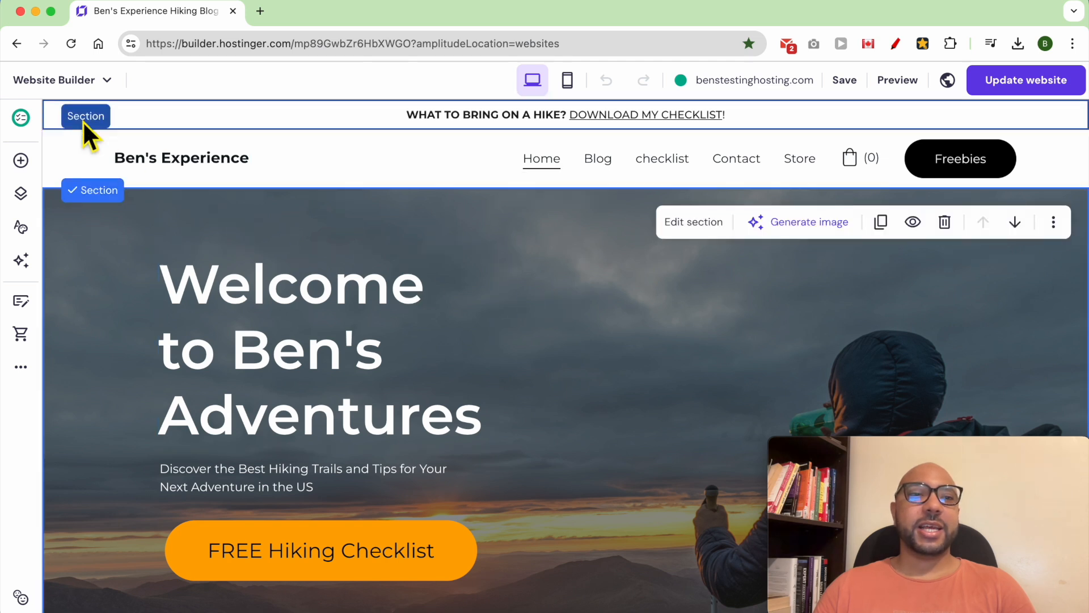
Step: Switch from the site editor to the Store manager's Categories page
left_click(55, 80)
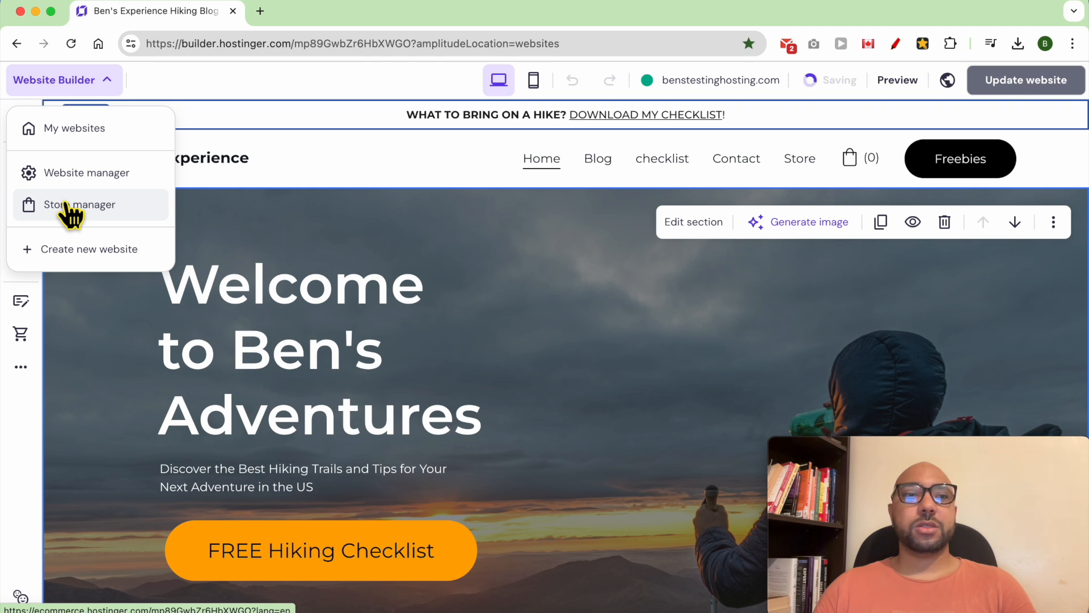
left_click(78, 205)
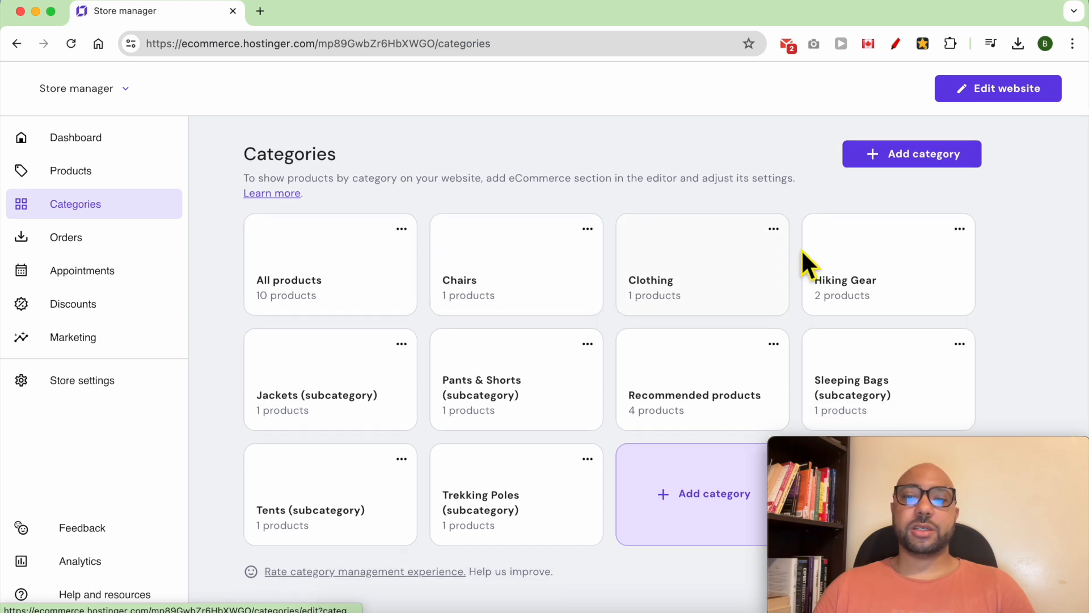
mouse_move(833, 201)
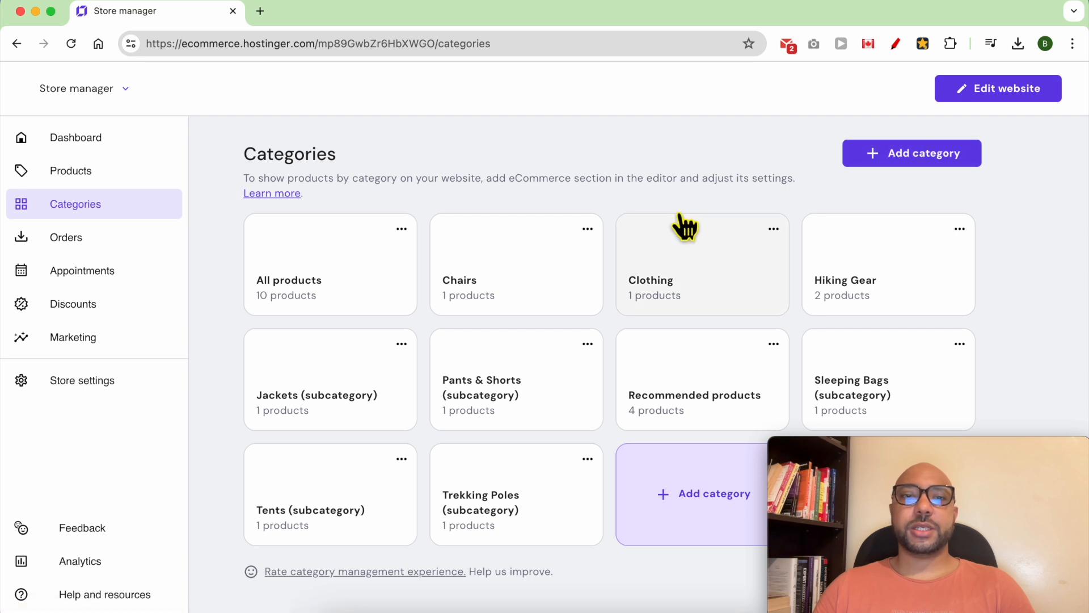
Step: Add a 'Gifts' category assigned Wooden Chair, Wool Sweater and Face Serum, and save it
left_click(911, 152)
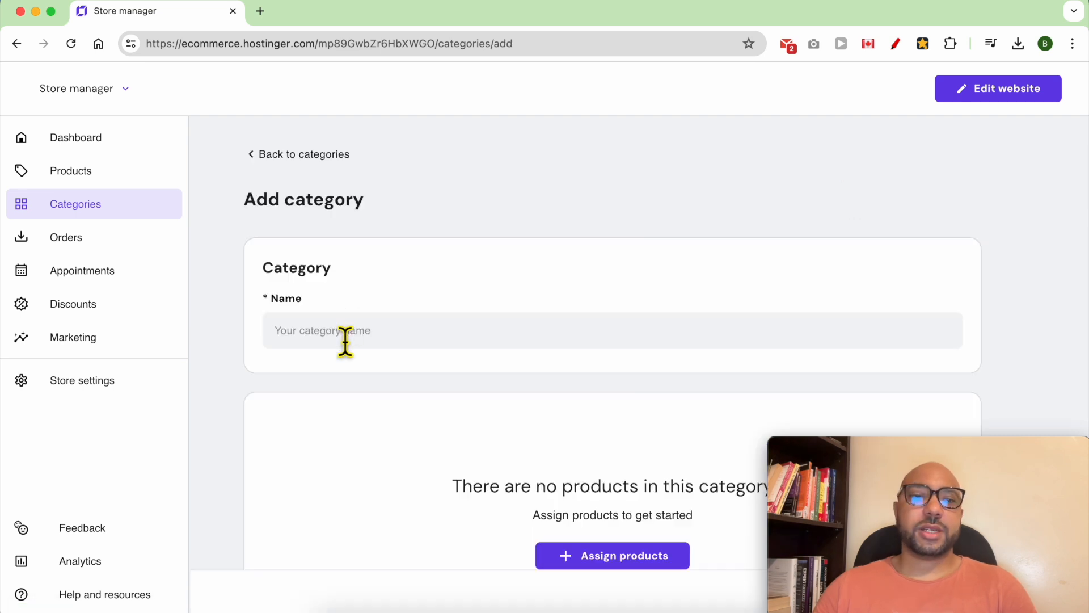
type("Gifts")
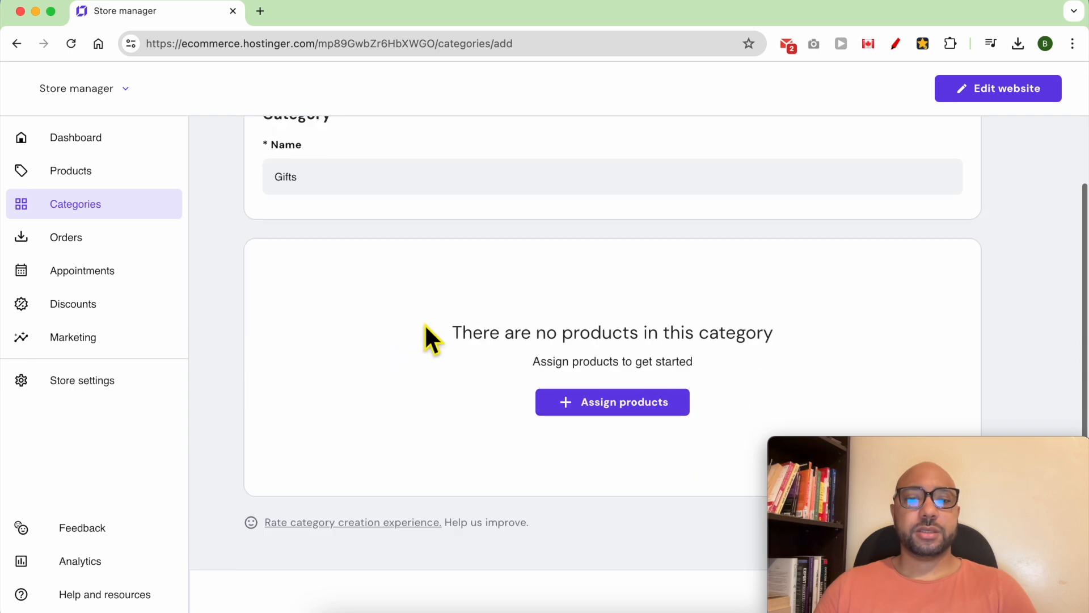
left_click(612, 401)
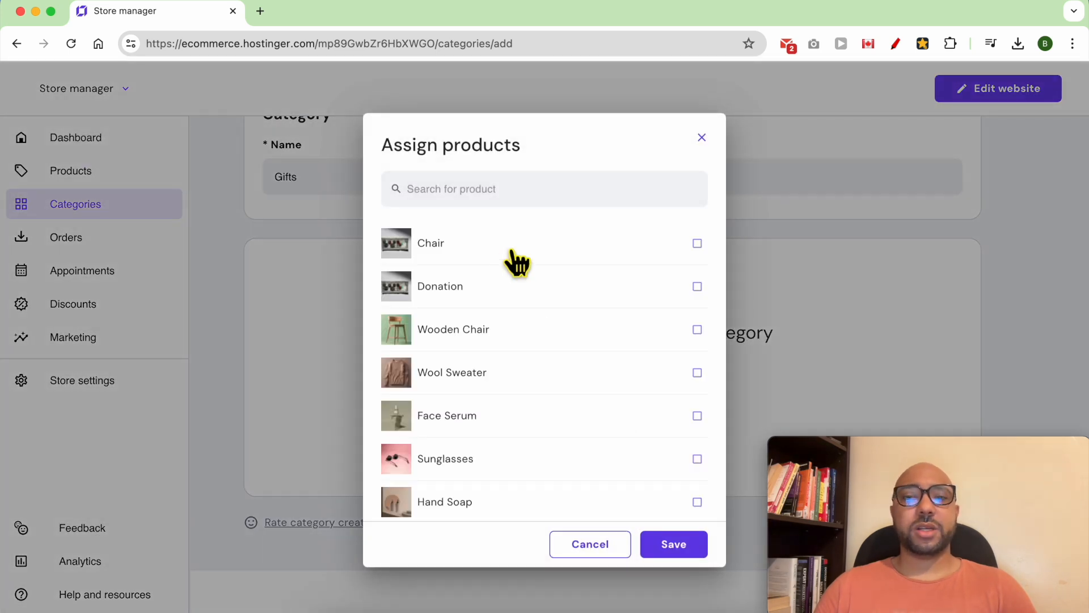
left_click(672, 545)
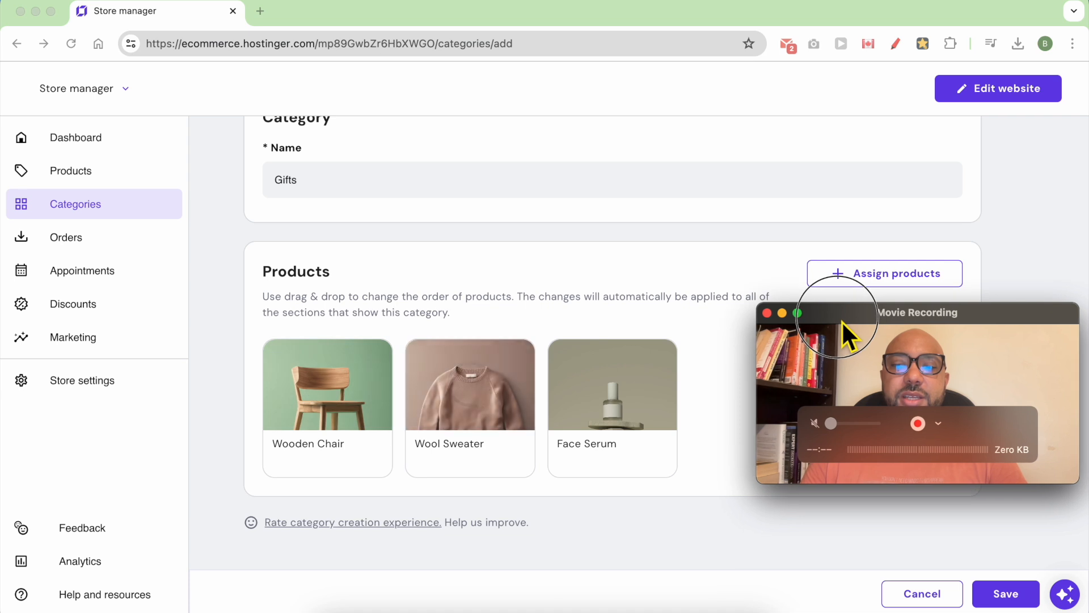
left_click(1004, 594)
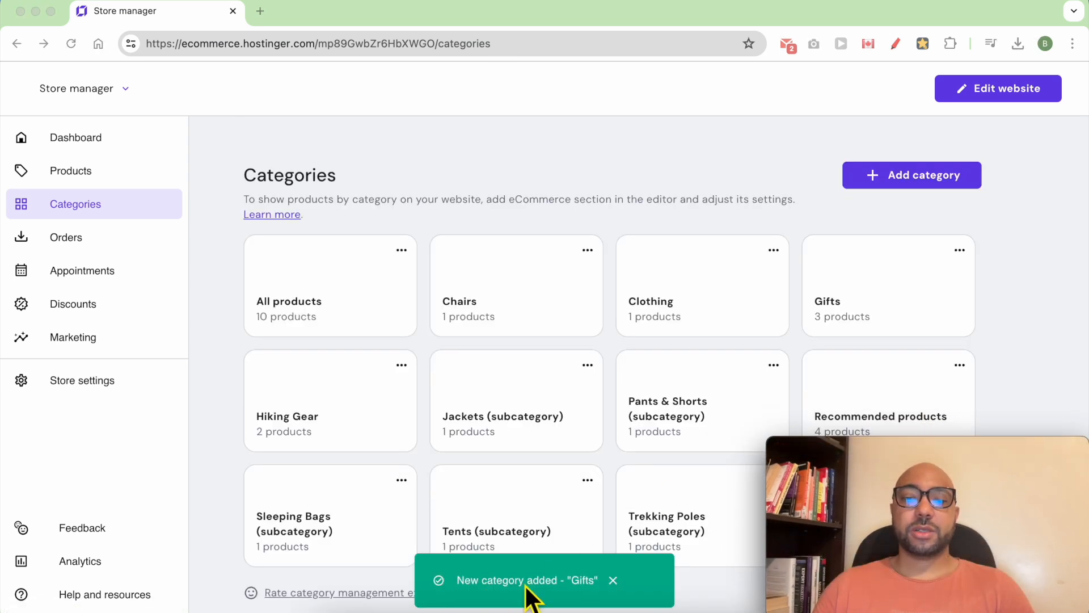
mouse_move(1004, 239)
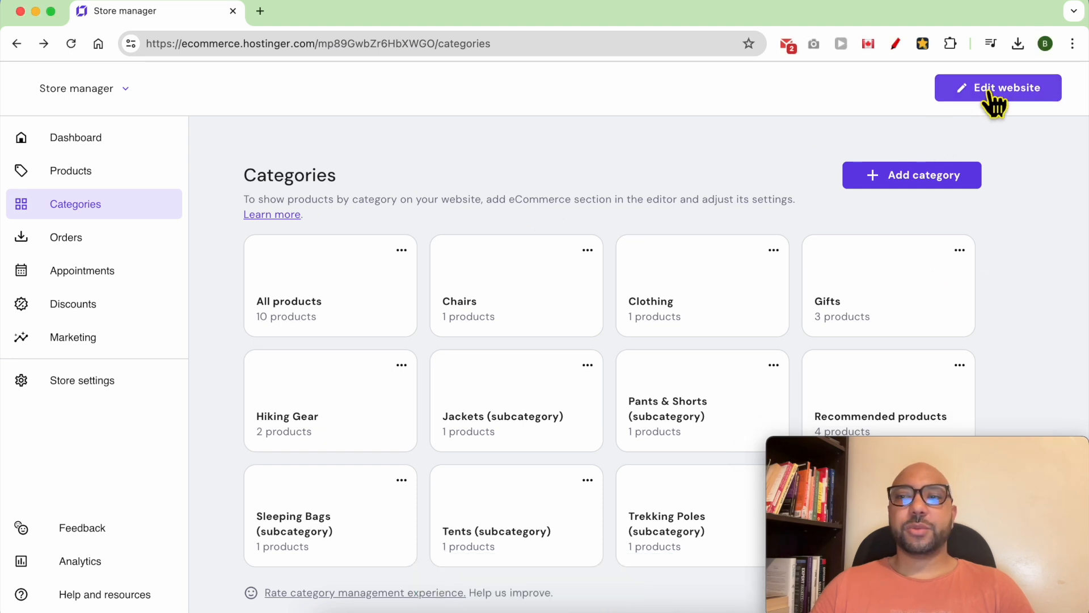
Step: Return to the editor and add a new empty page named 'Gifts'
left_click(998, 87)
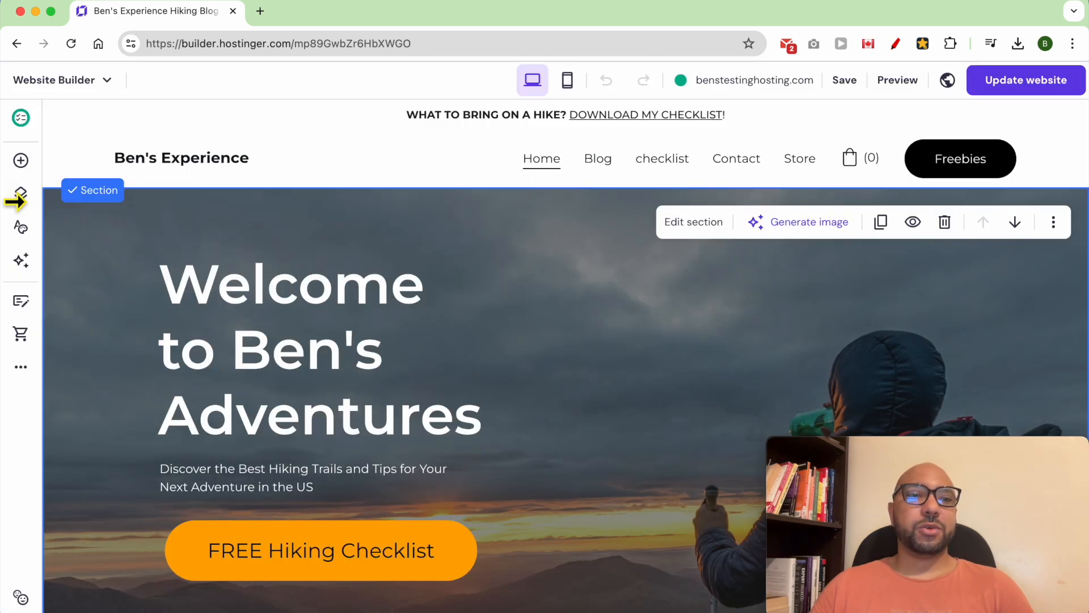
left_click(20, 194)
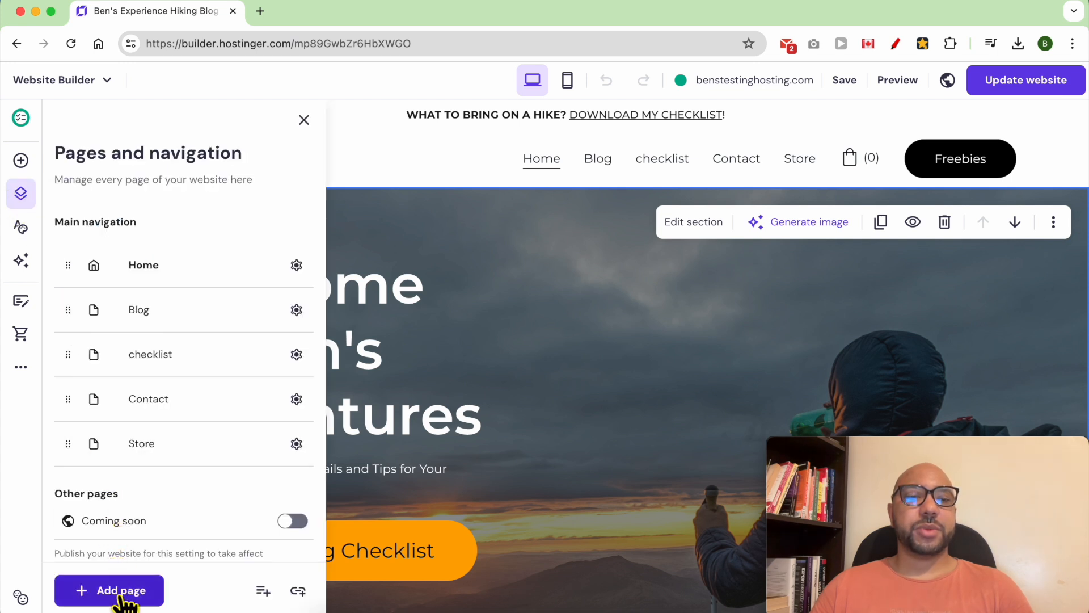
left_click(109, 591)
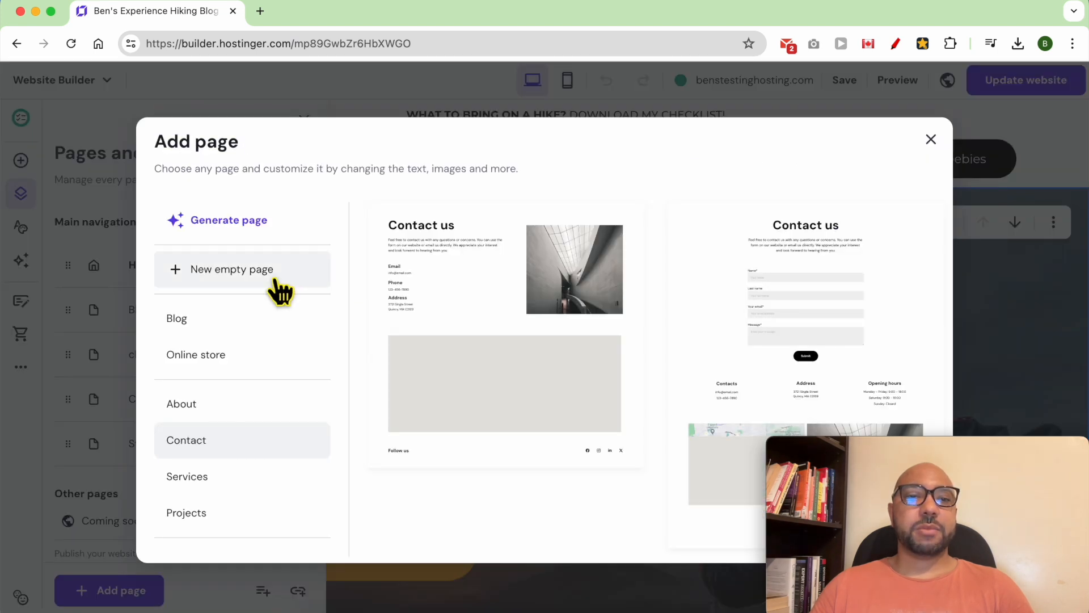
left_click(229, 269)
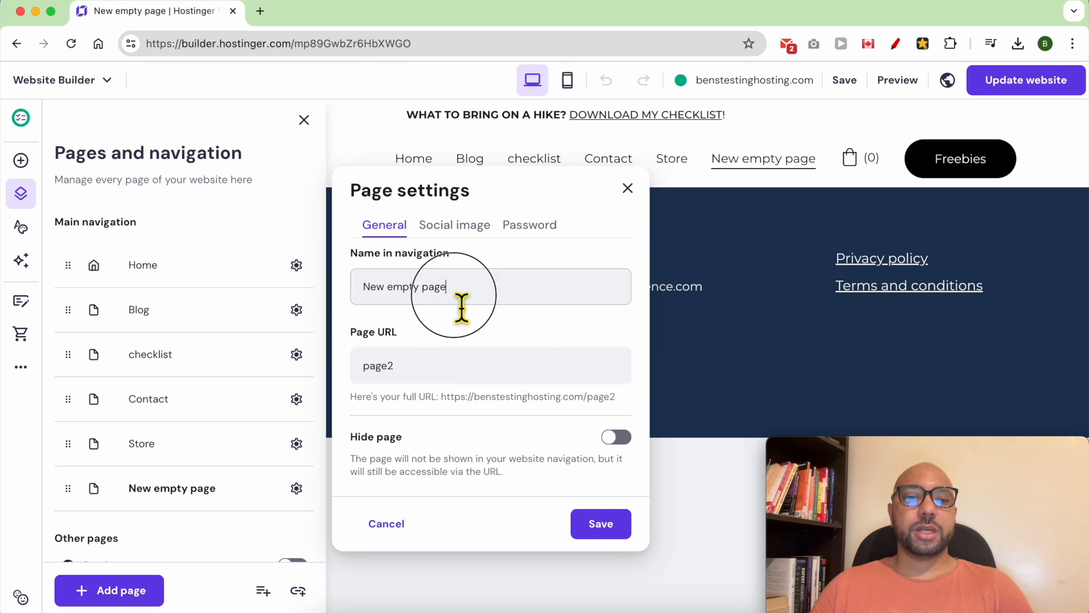
type("Gi")
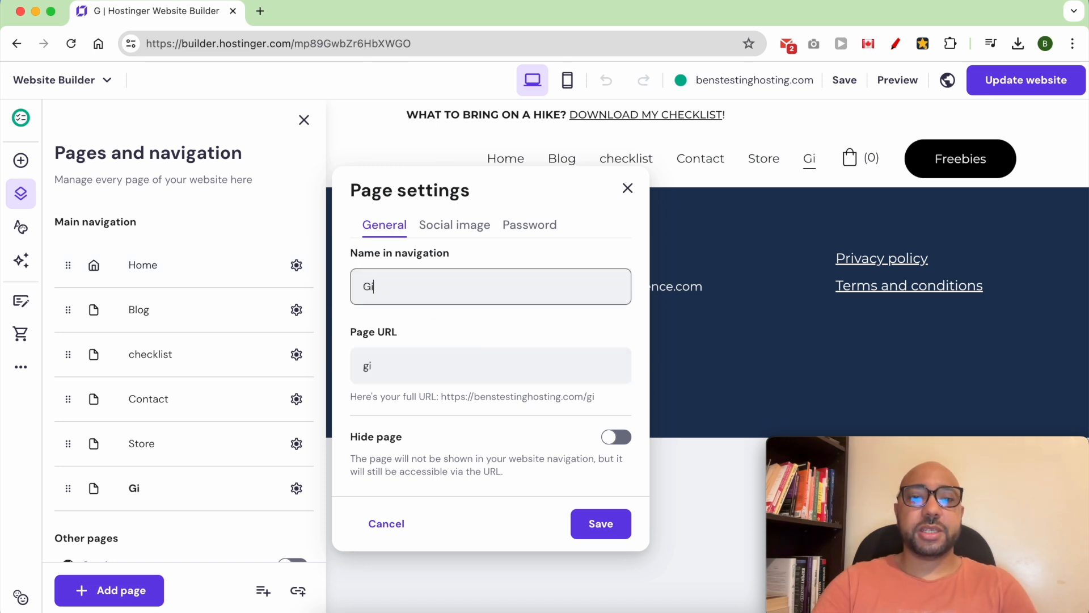
type("fts")
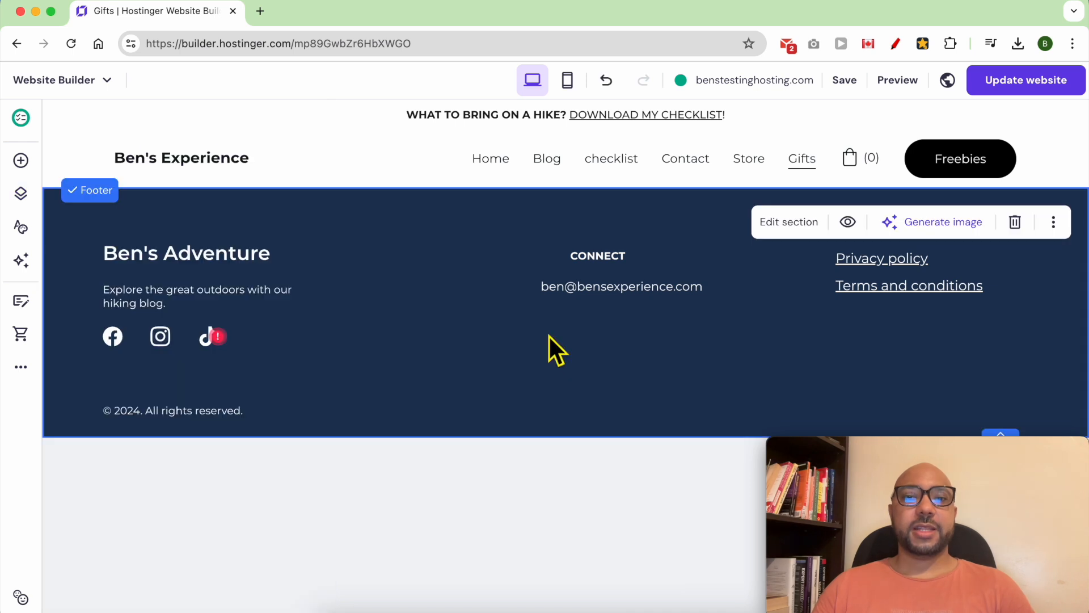
mouse_move(565, 188)
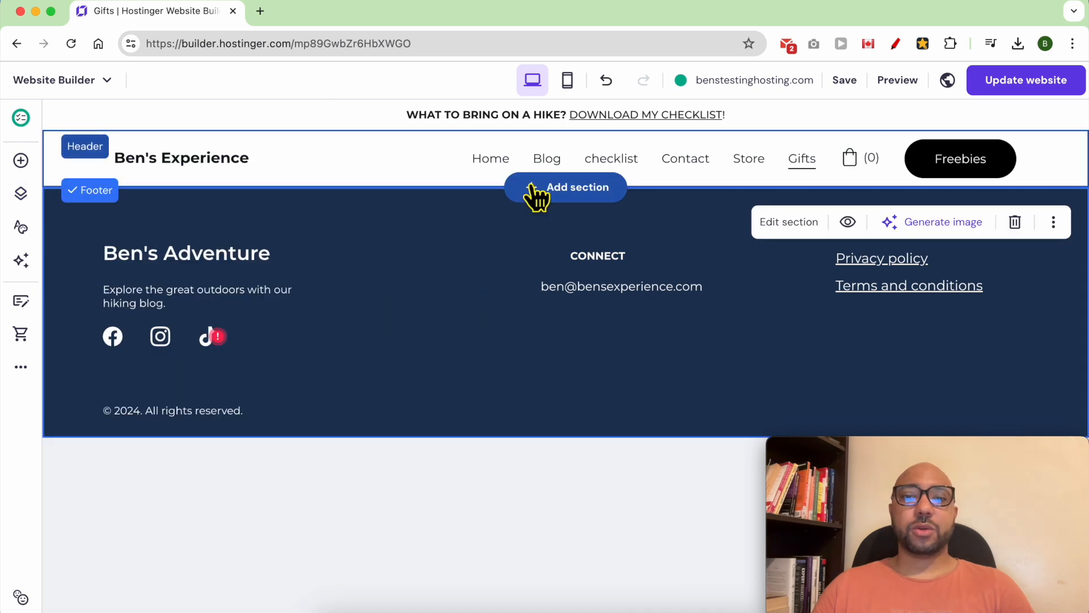
Step: Add an Online store product list section displaying all products to the Gifts page
left_click(565, 187)
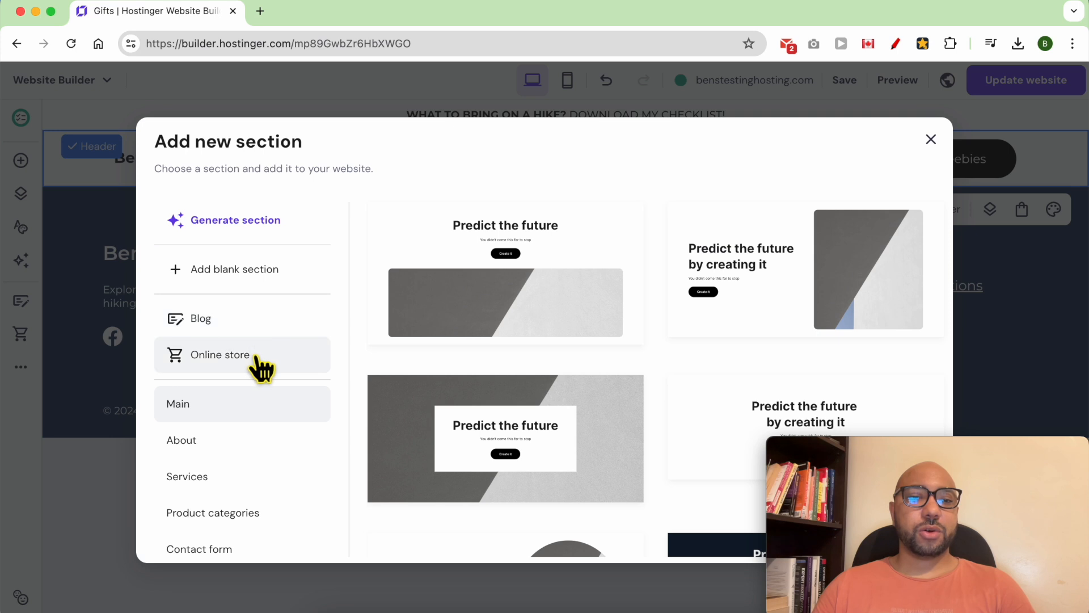
left_click(219, 354)
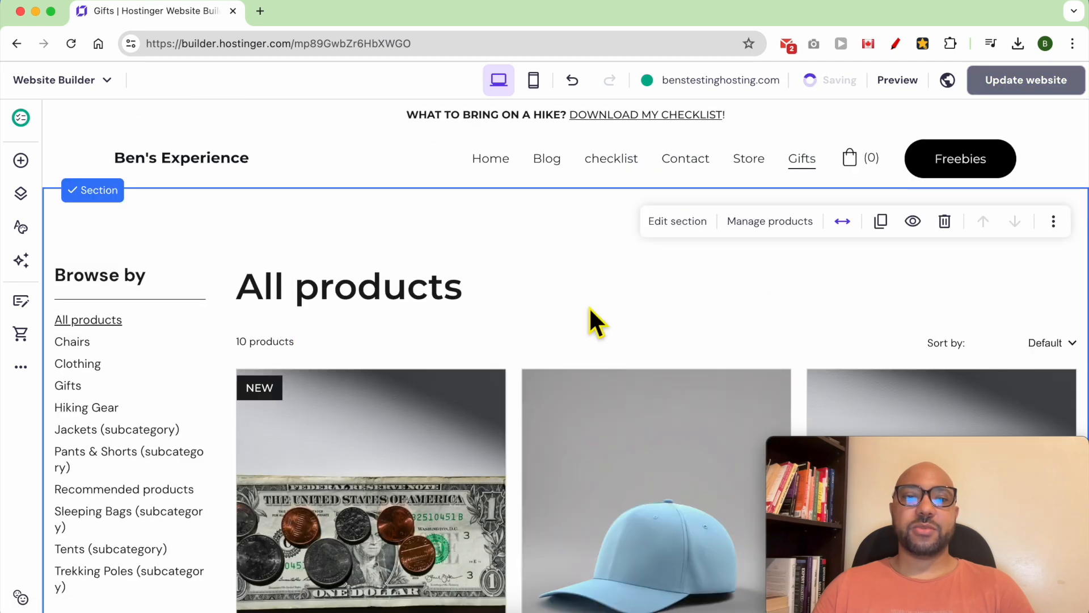
mouse_move(492, 337)
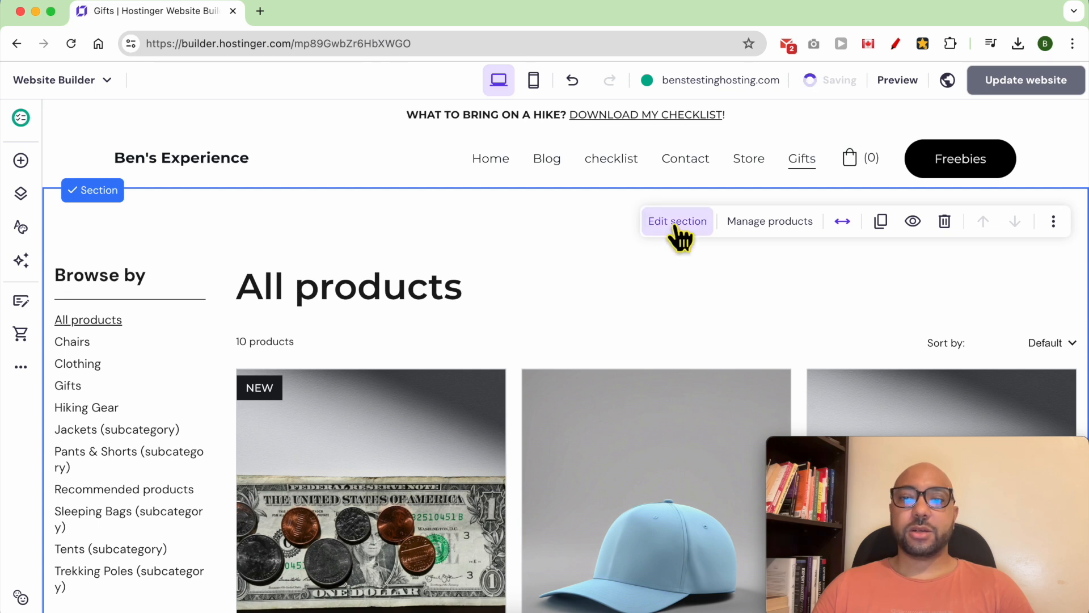
Step: Turn off 'Show categories as filters' and limit the product list to the Gifts category
left_click(675, 221)
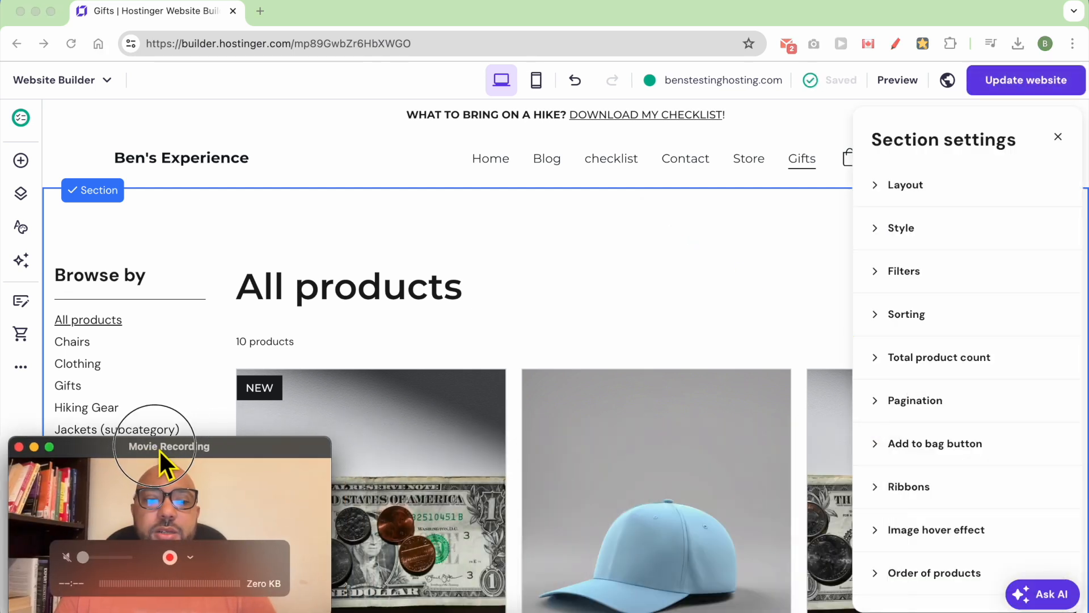
left_click(904, 272)
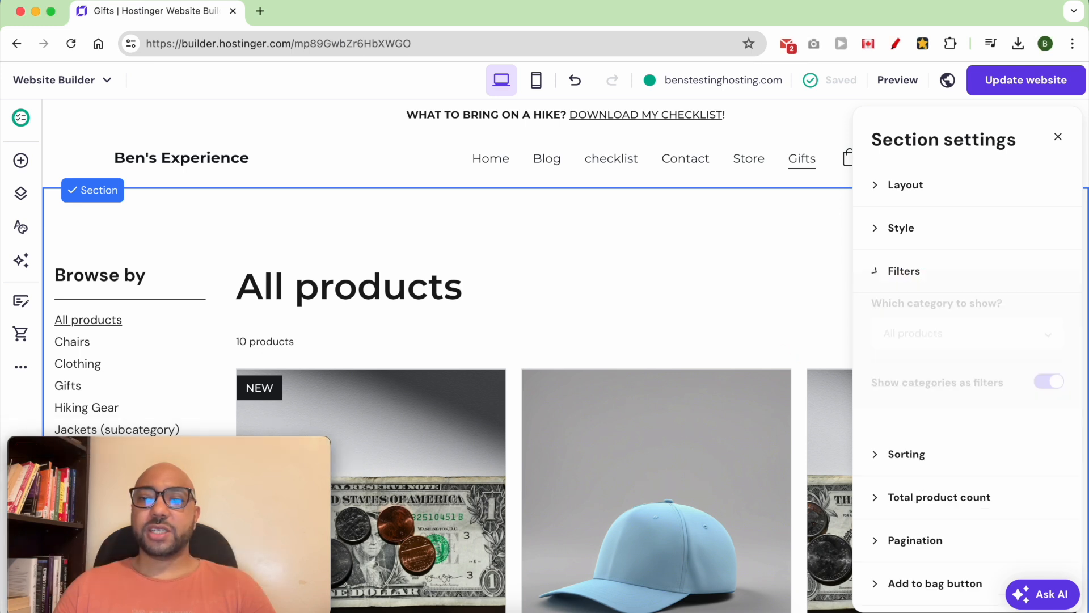
left_click(903, 270)
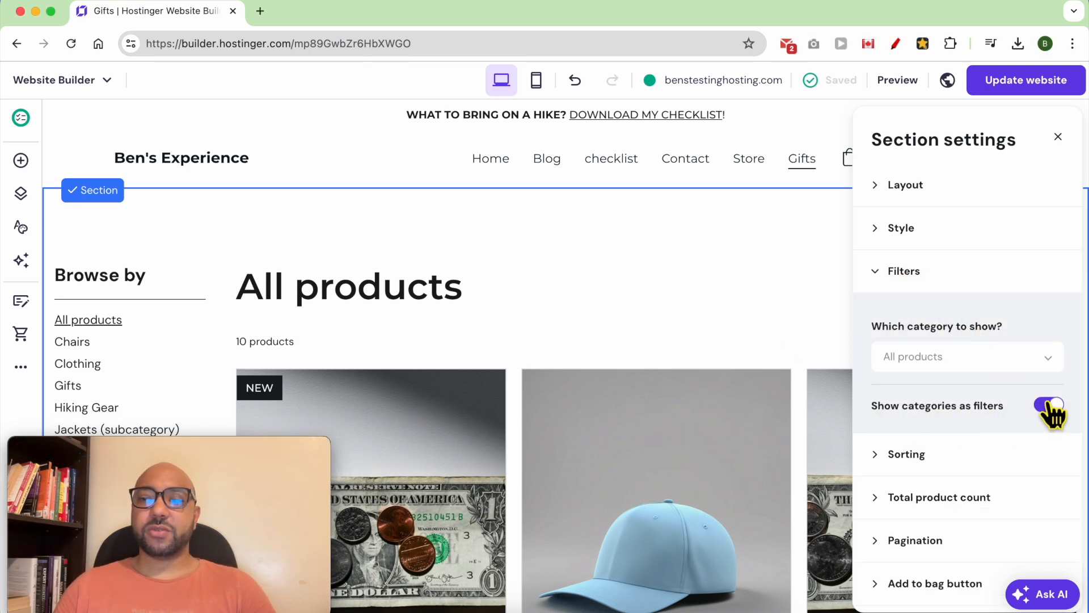
left_click(965, 356)
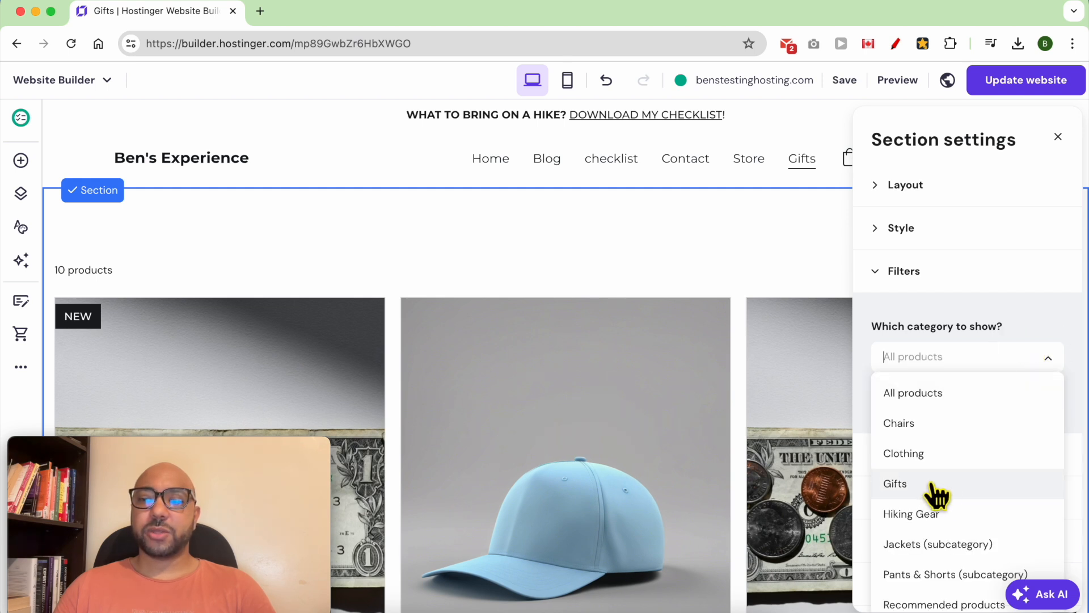
left_click(895, 484)
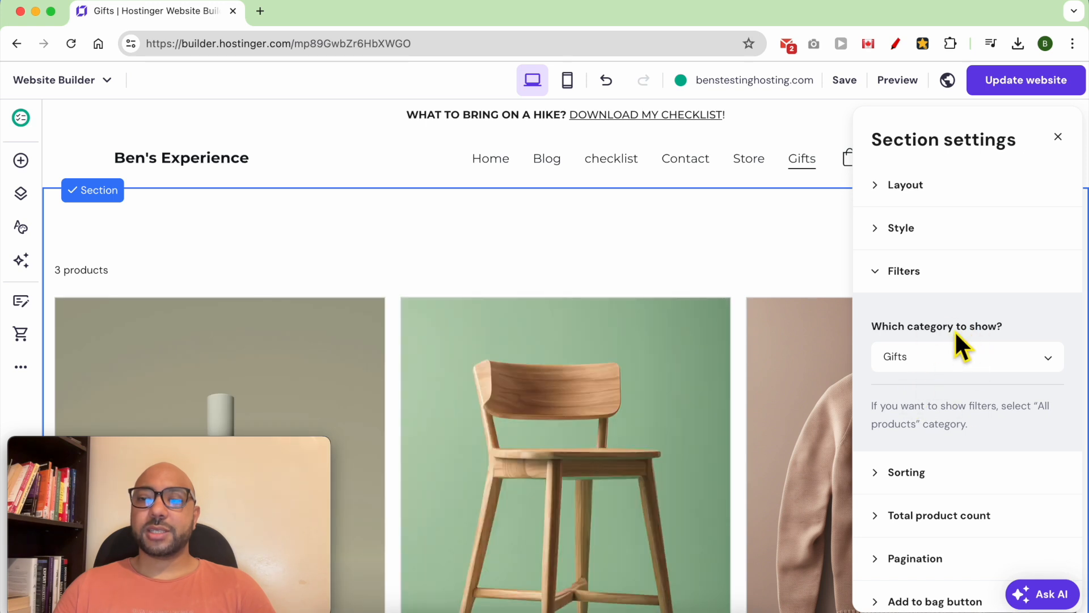
mouse_move(750, 344)
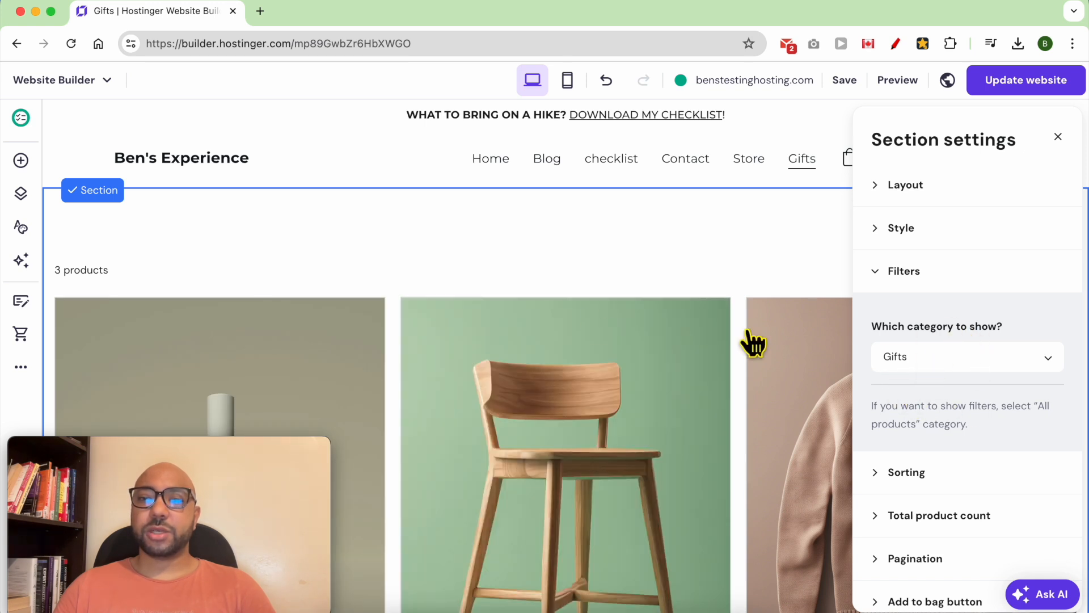
mouse_move(556, 452)
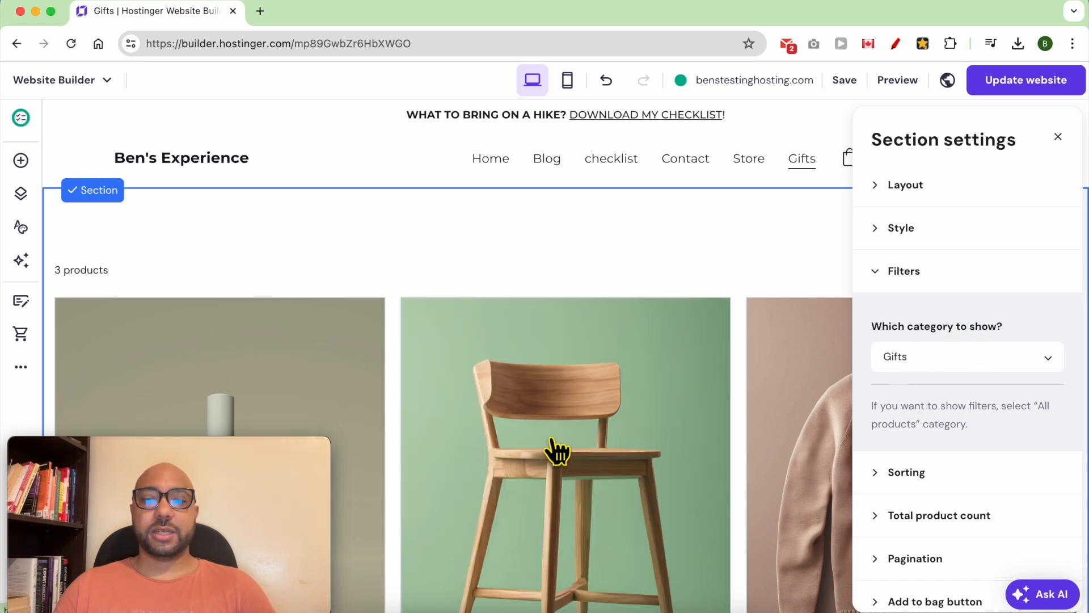
scroll("down", 3)
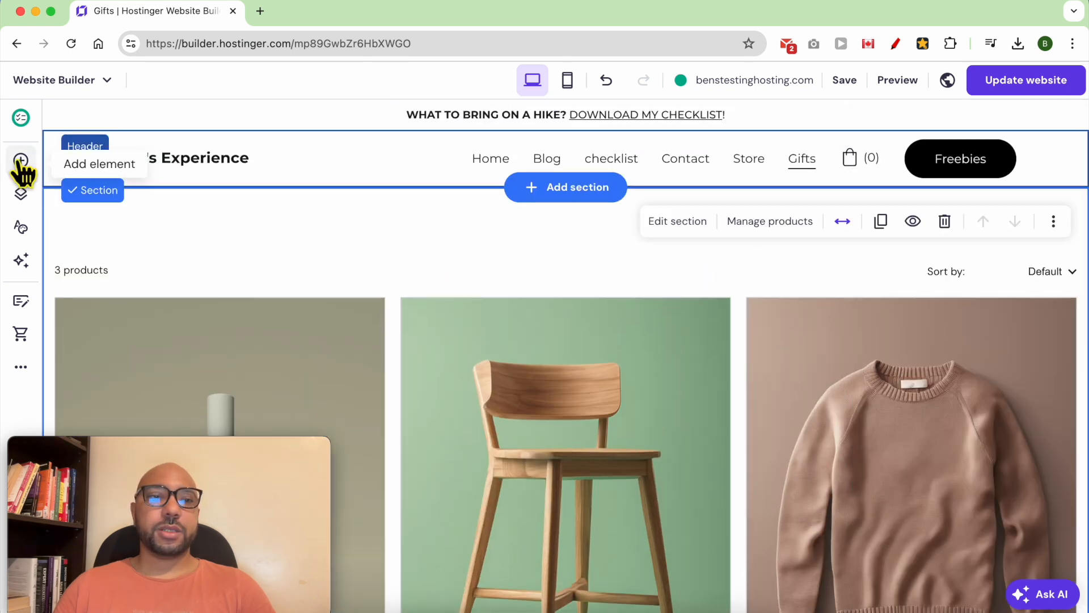
mouse_move(480, 268)
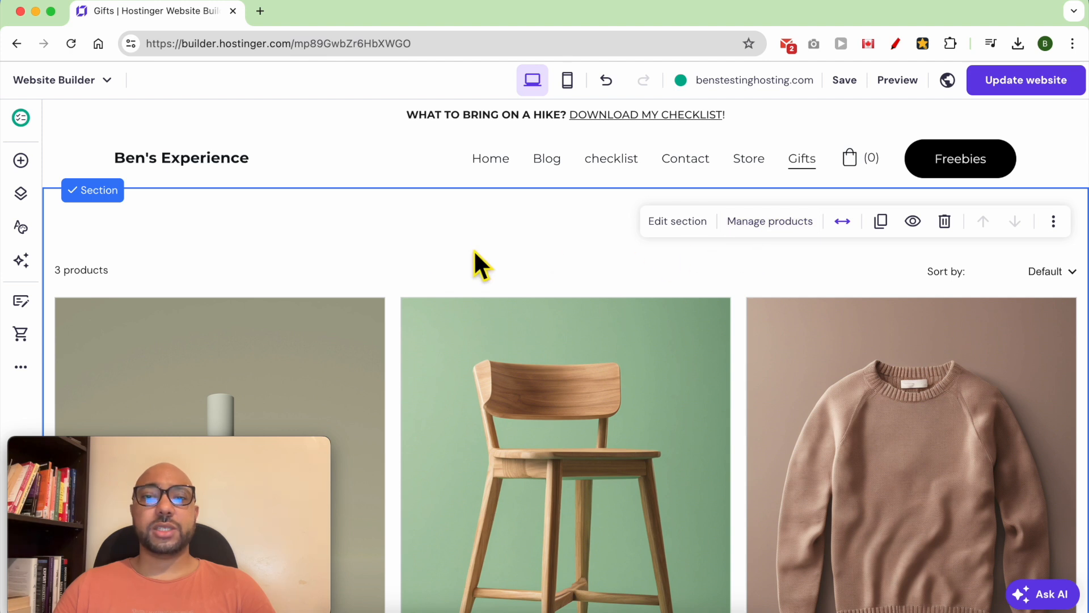
Step: Insert a blank section above the products with a text element reading 'GIFTS'
left_click(20, 161)
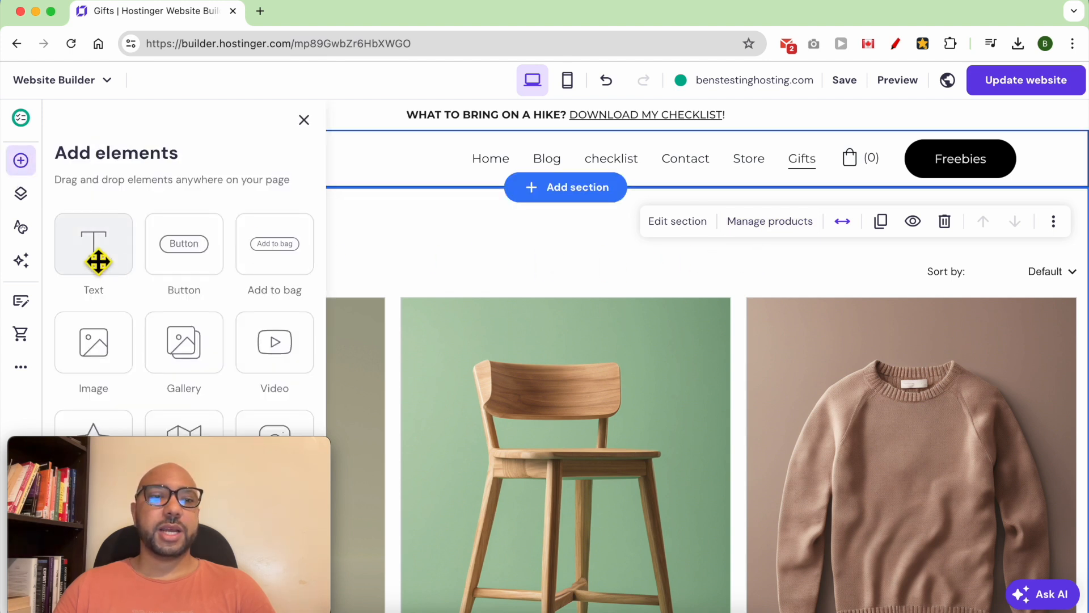
left_click_drag(94, 243, 539, 253)
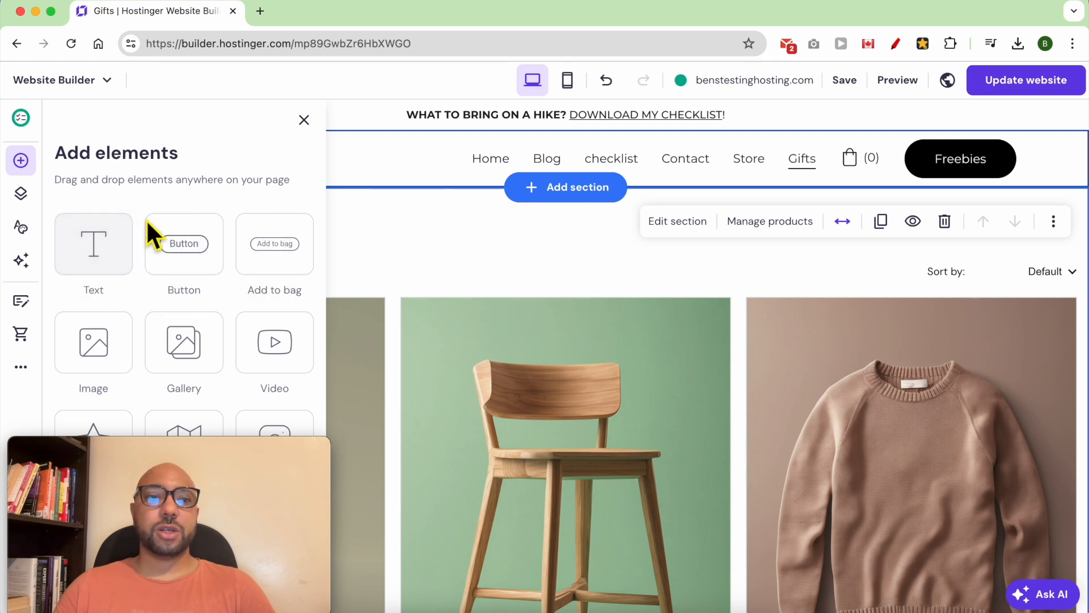
left_click(566, 187)
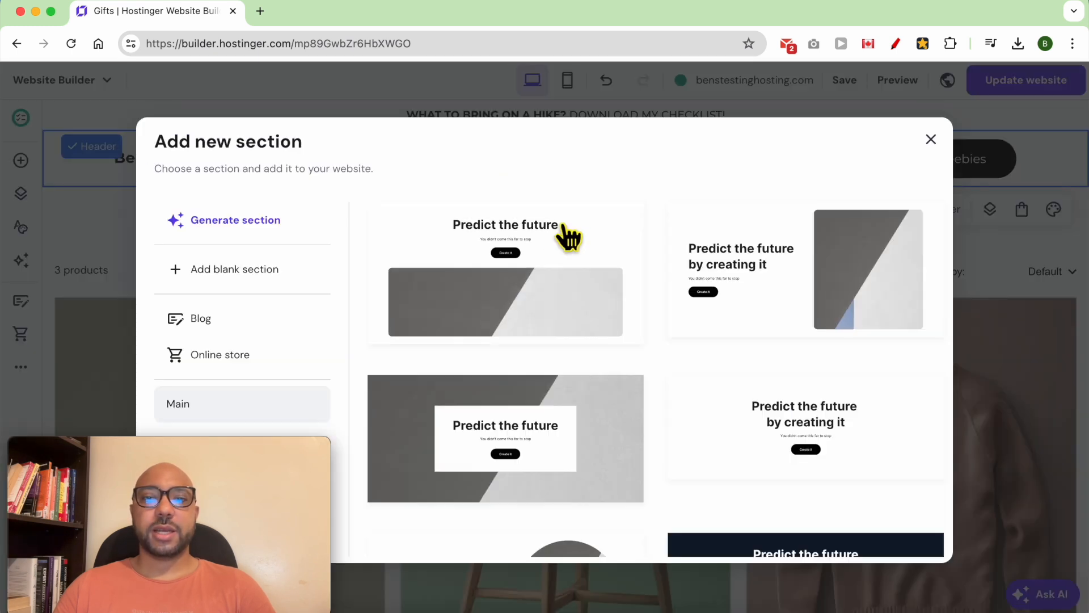
left_click(931, 140)
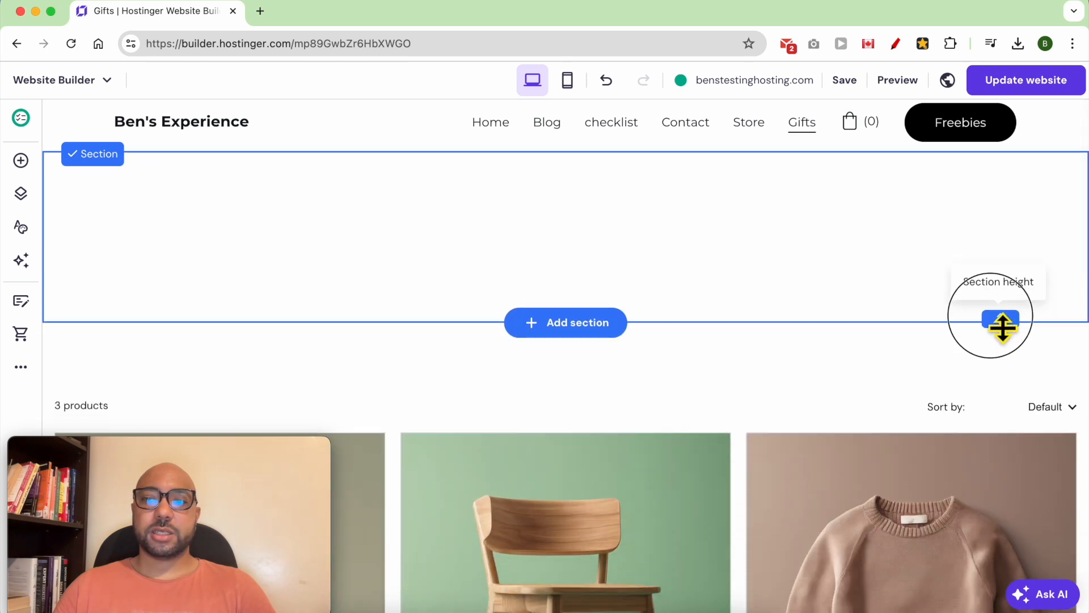
left_click(20, 161)
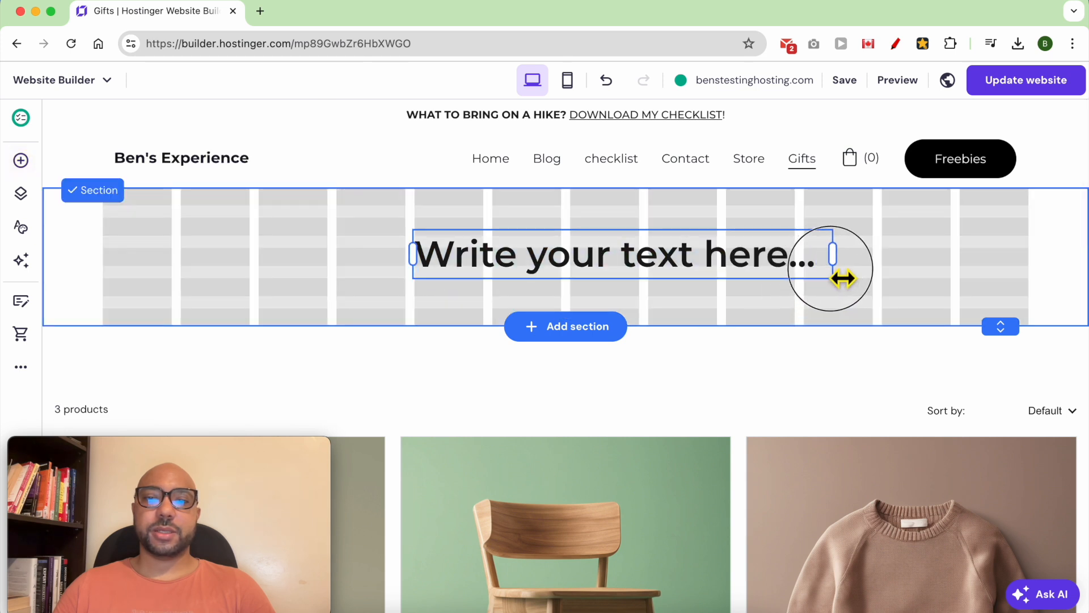
type("G")
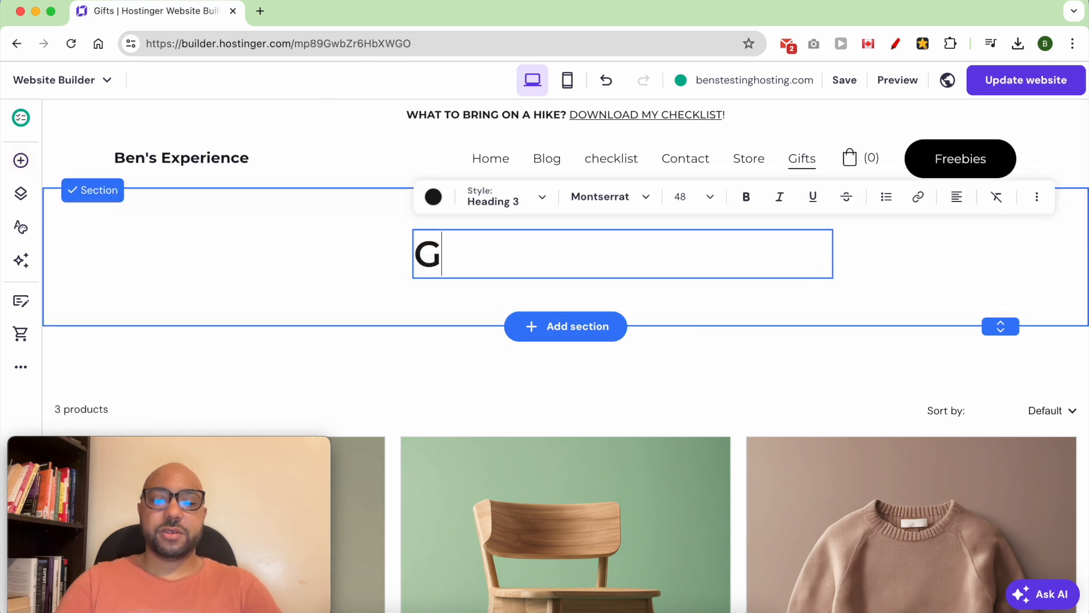
type("IFTS")
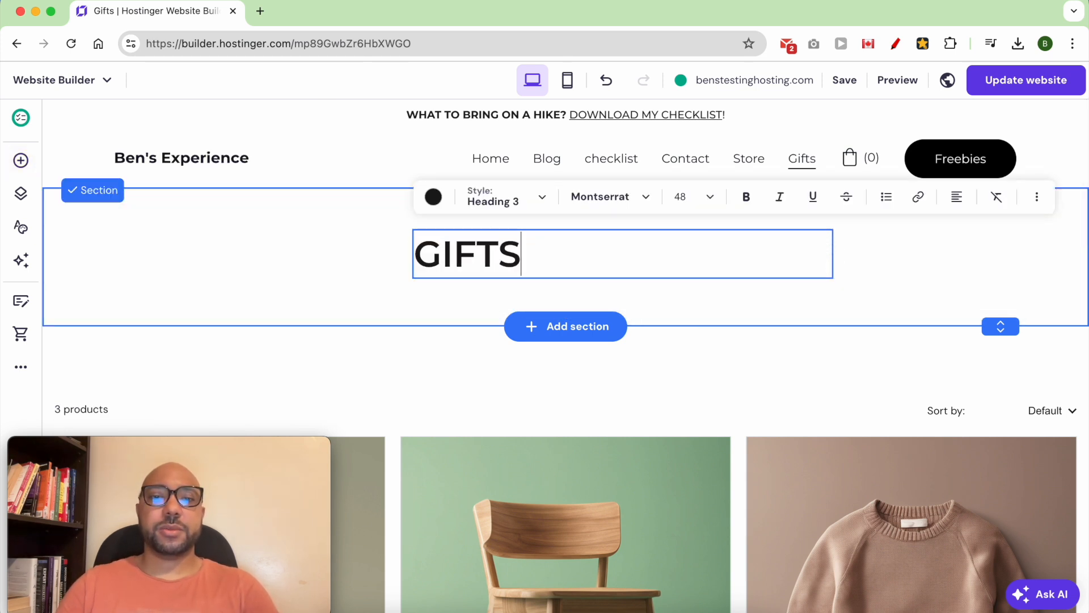